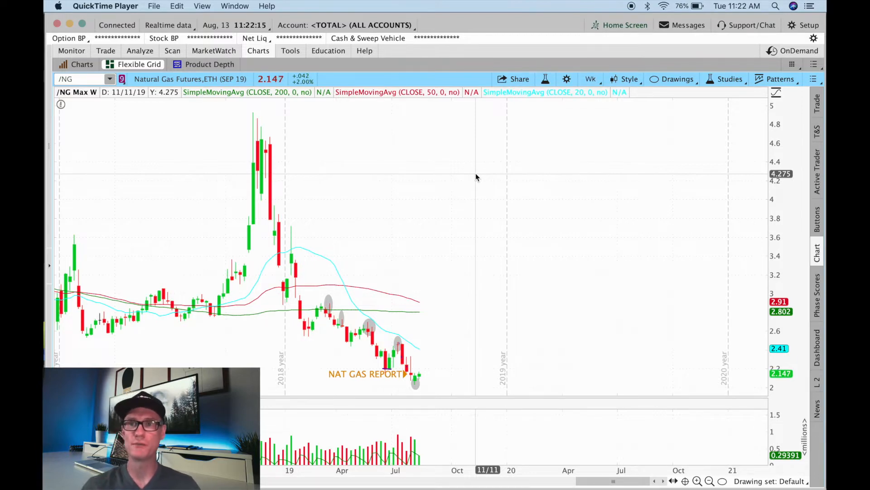
mouse_move(456, 252)
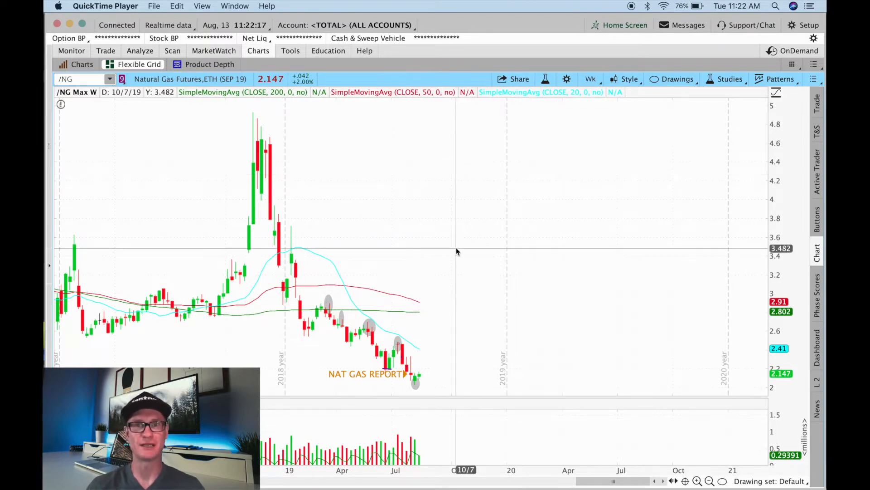
mouse_move(430, 395)
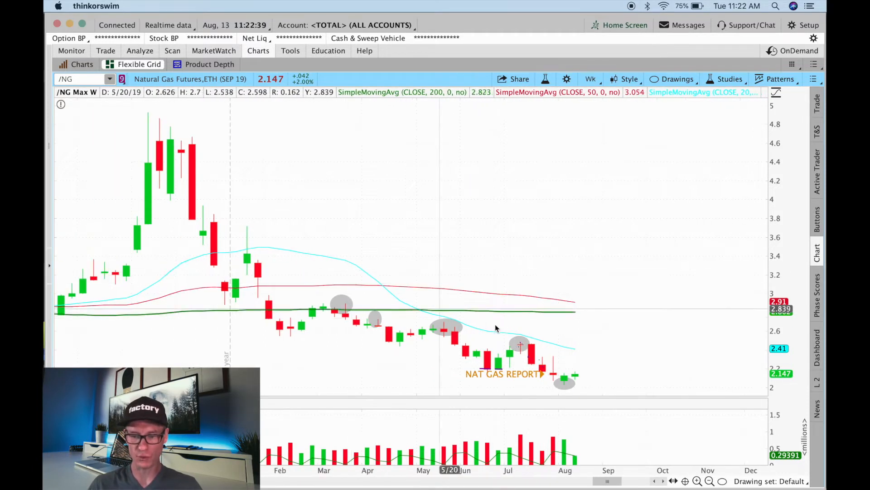
mouse_move(569, 375)
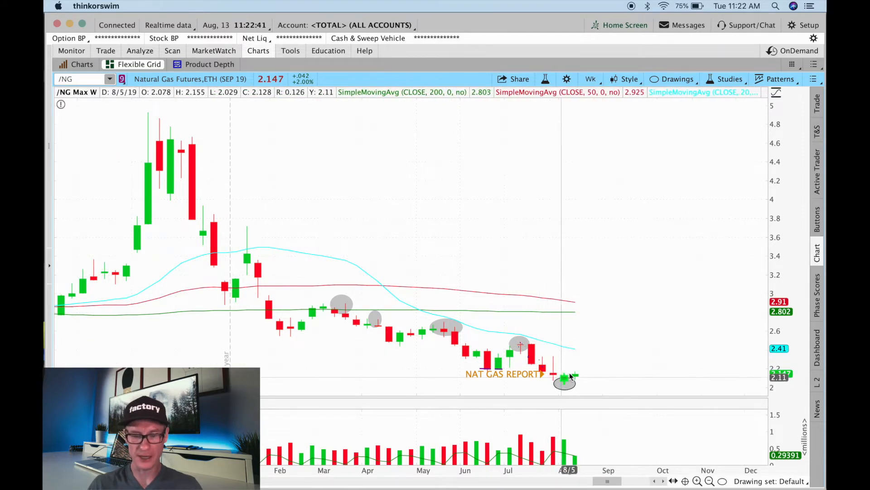
mouse_move(646, 149)
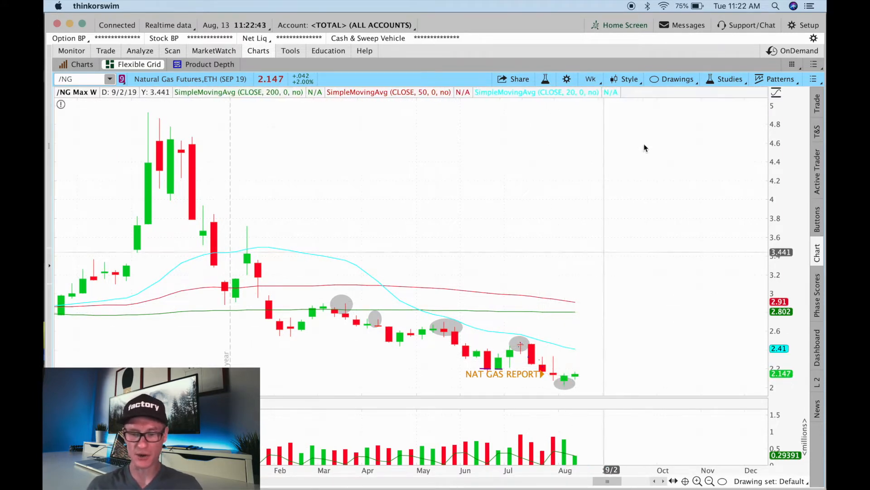
Step: Zoom the weekly /NG chart out to show the decline since 2018 with empty future space
click(730, 80)
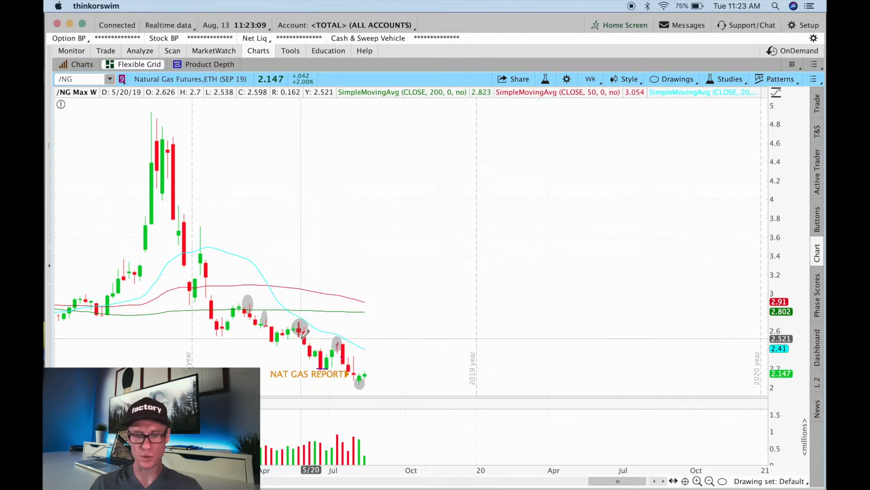
mouse_move(341, 338)
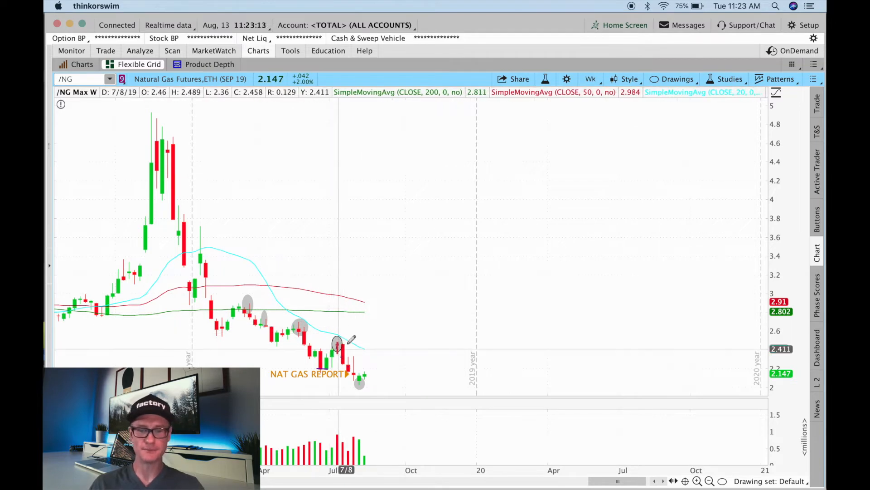
mouse_move(351, 332)
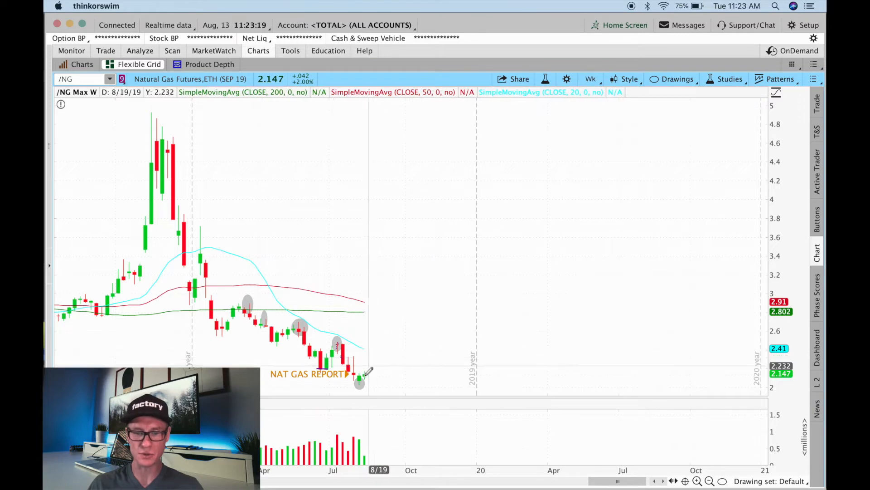
mouse_move(357, 385)
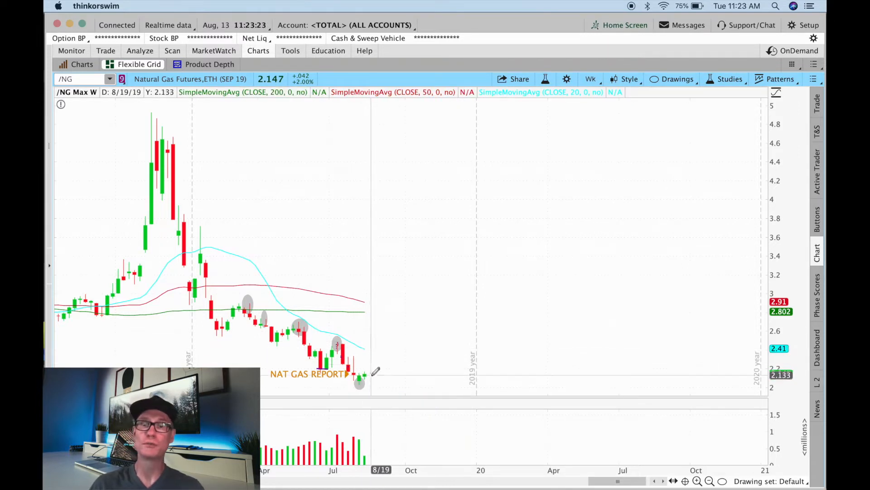
mouse_move(600, 148)
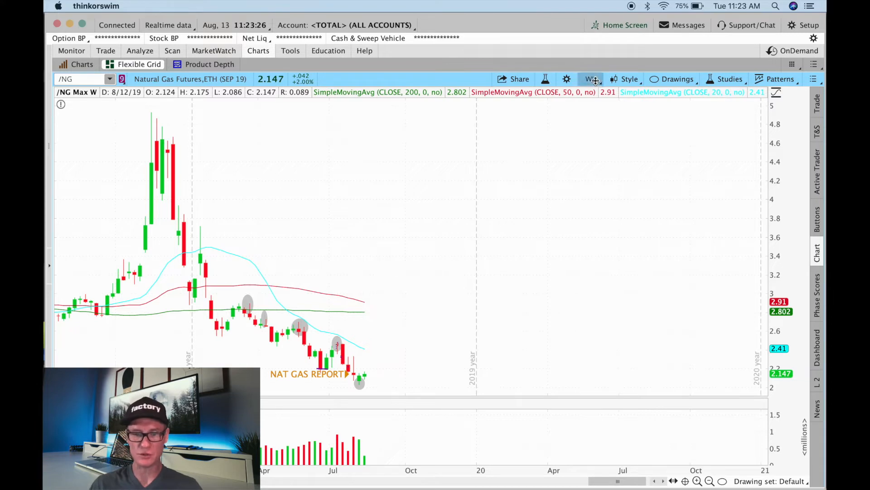
Step: Change the /NG chart aggregation from weekly to daily (D) candles
click(589, 78)
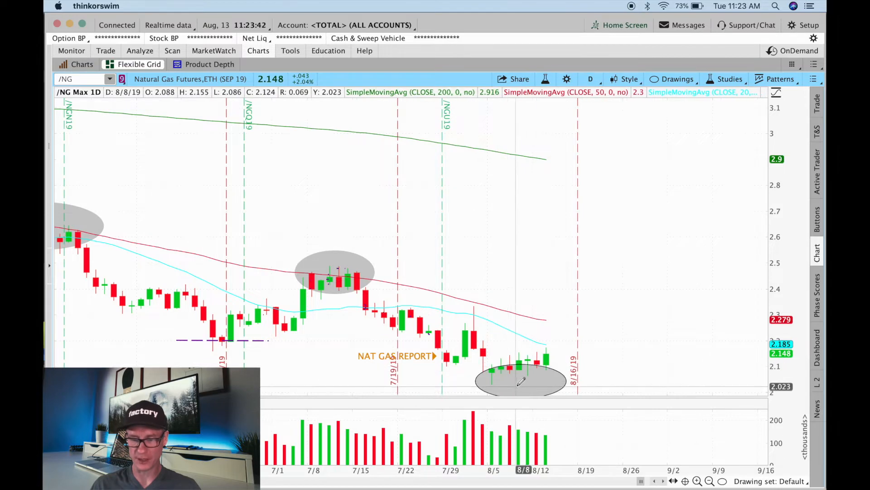
Step: Remove the old drawings from the daily /NG chart via the right-click menu
right_click(521, 381)
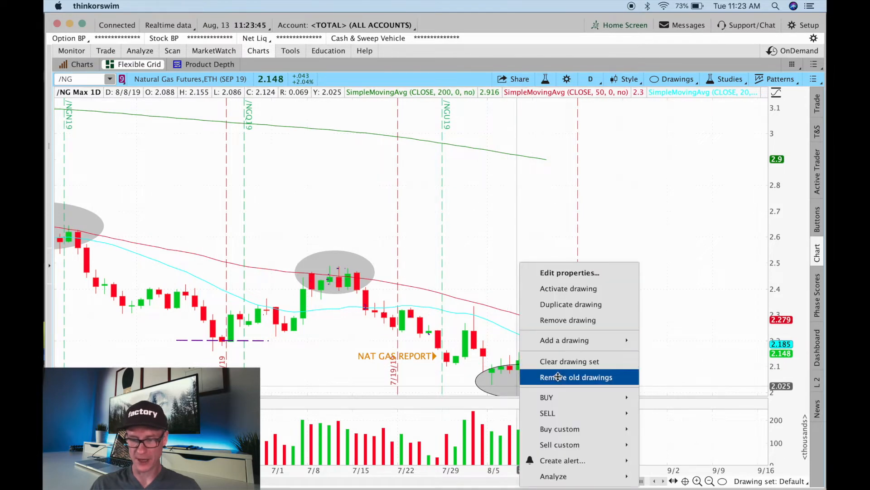
click(558, 376)
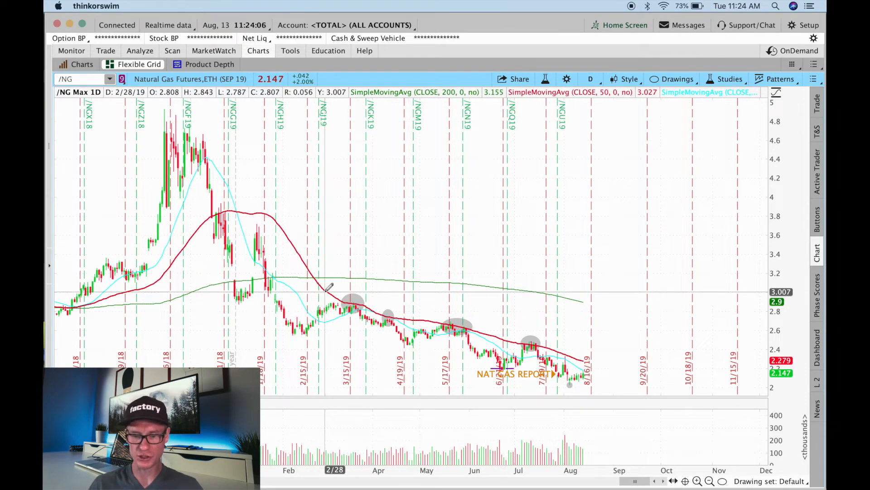
mouse_move(352, 312)
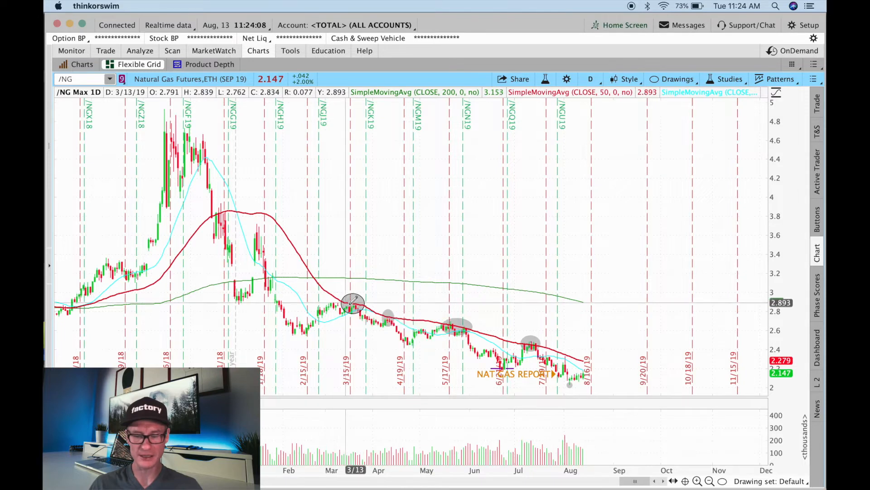
mouse_move(381, 328)
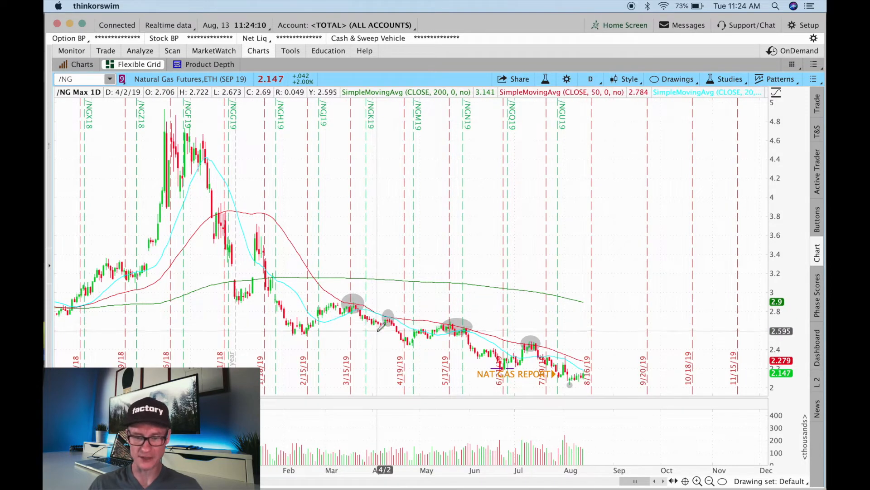
mouse_move(388, 315)
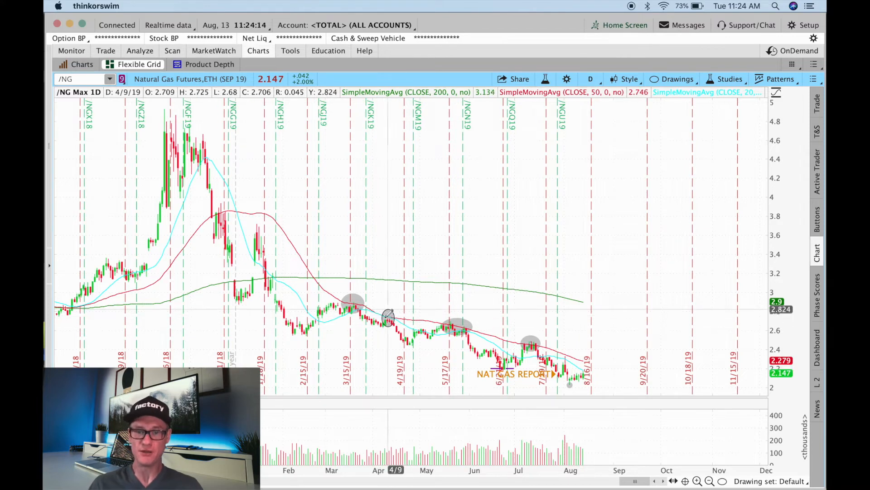
mouse_move(388, 315)
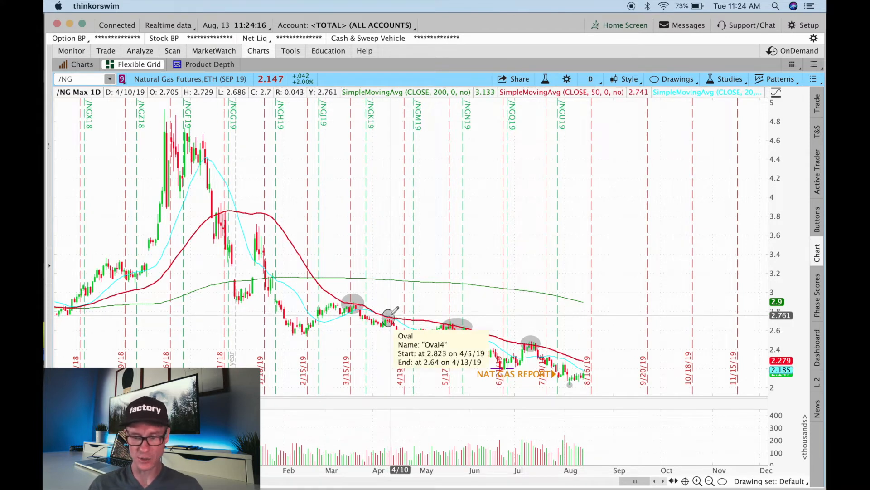
mouse_move(411, 356)
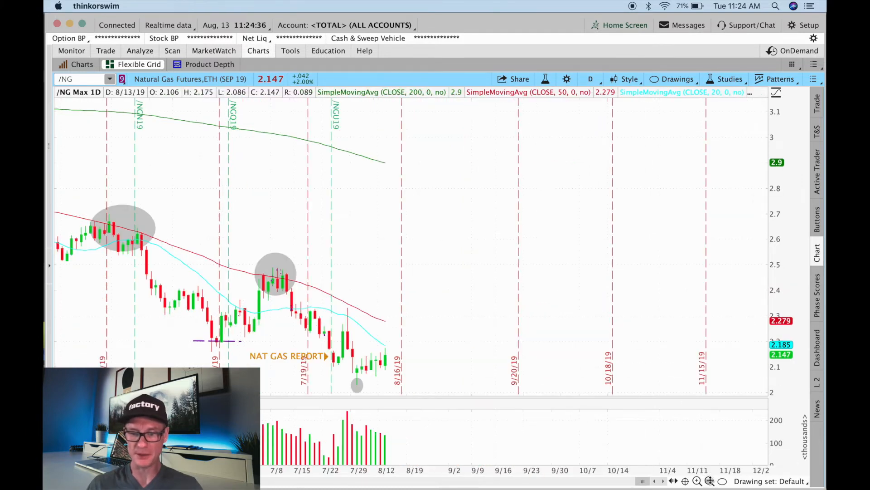
mouse_move(400, 344)
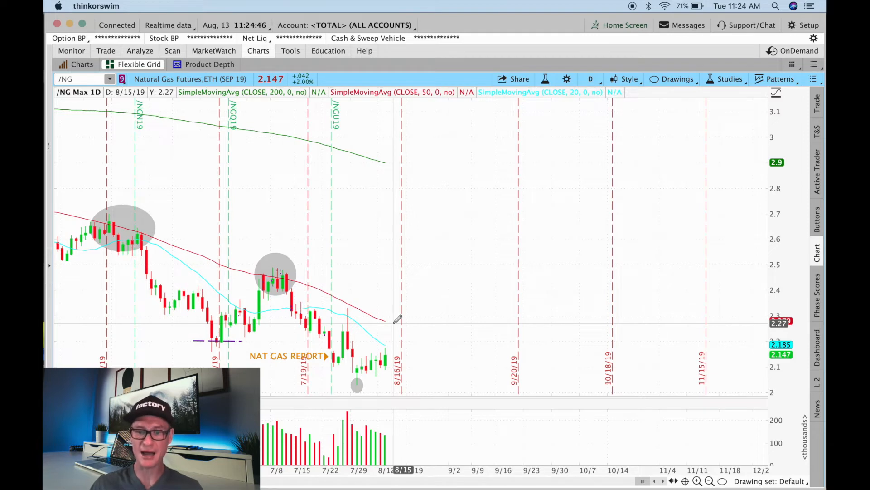
mouse_move(390, 343)
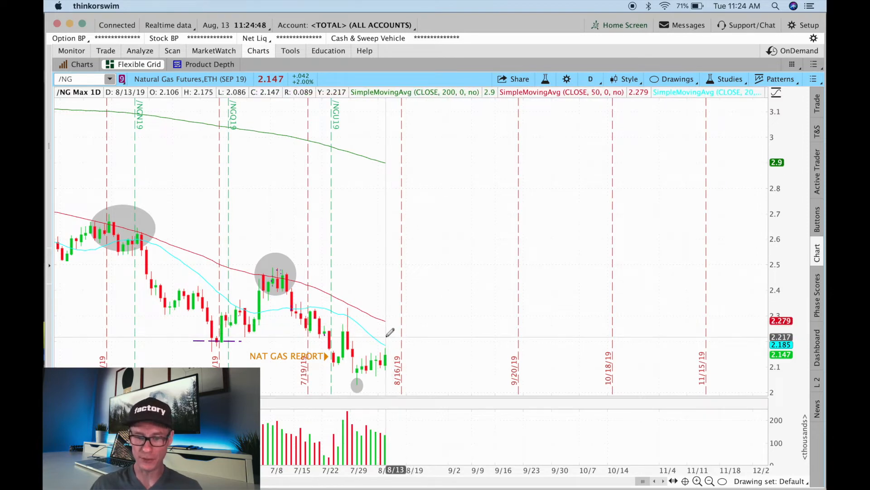
mouse_move(388, 279)
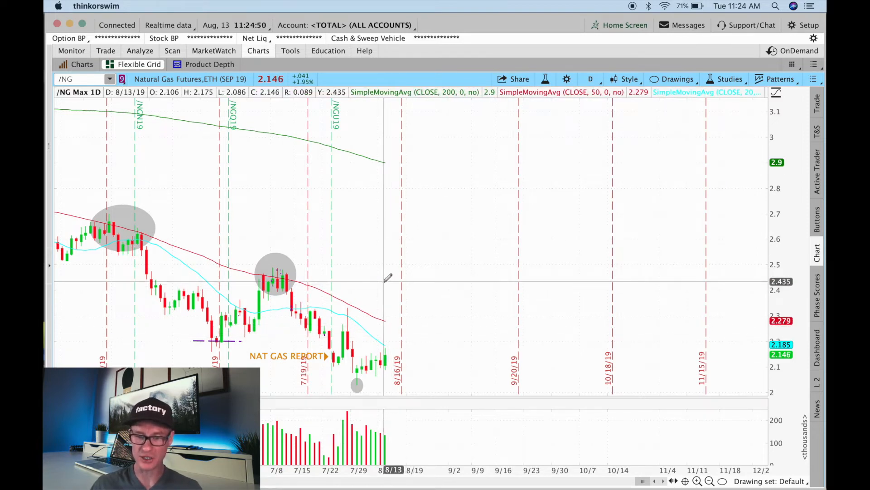
mouse_move(396, 321)
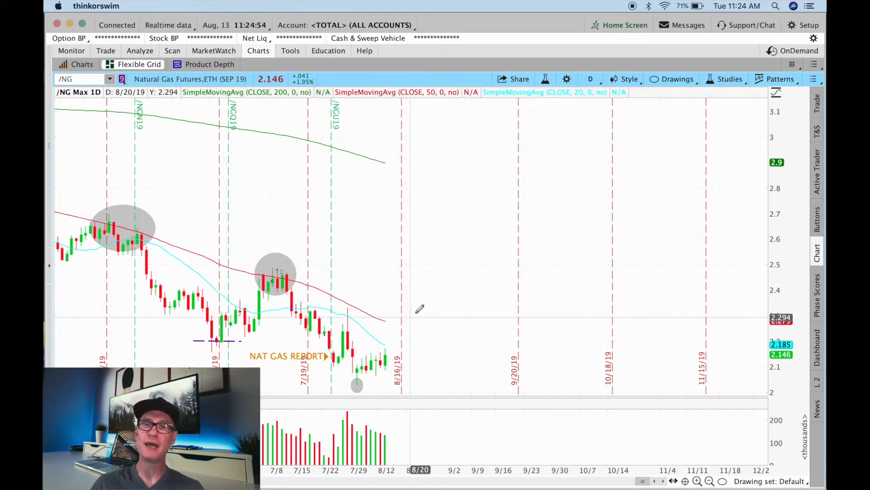
mouse_move(403, 338)
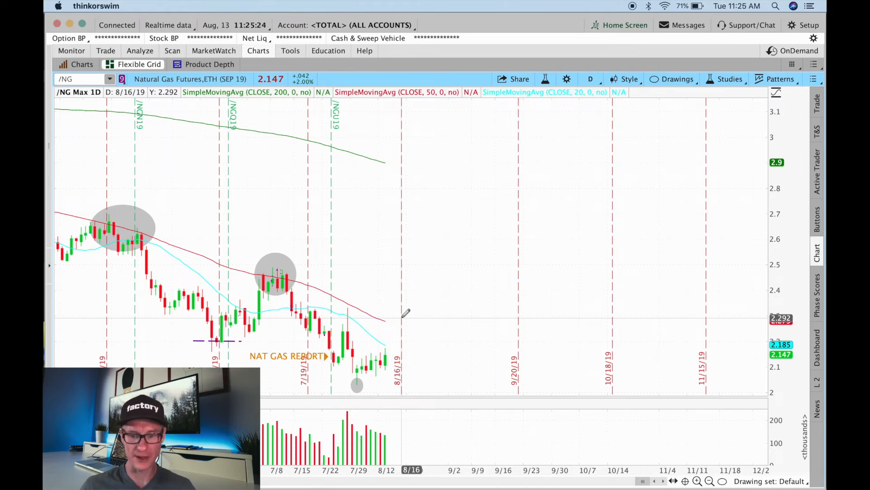
mouse_move(415, 341)
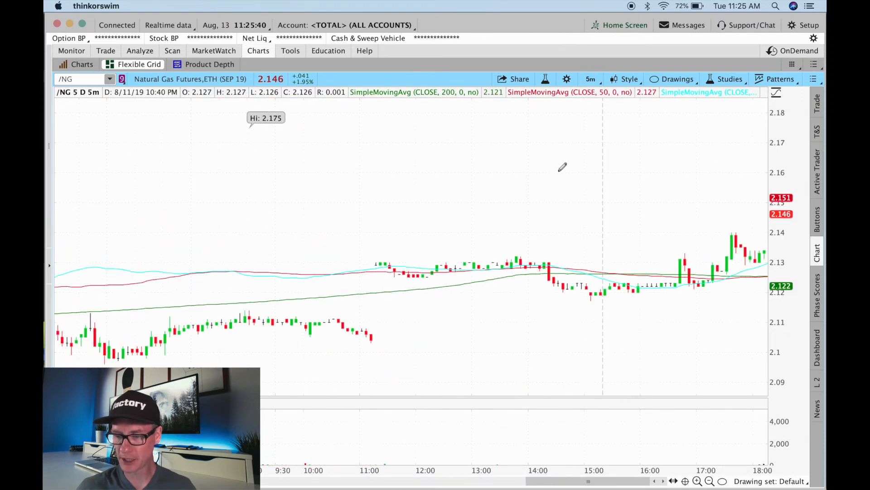
Step: Bring up the Studies menu on the 5-minute /NG chart to reach the saved study sets
click(729, 78)
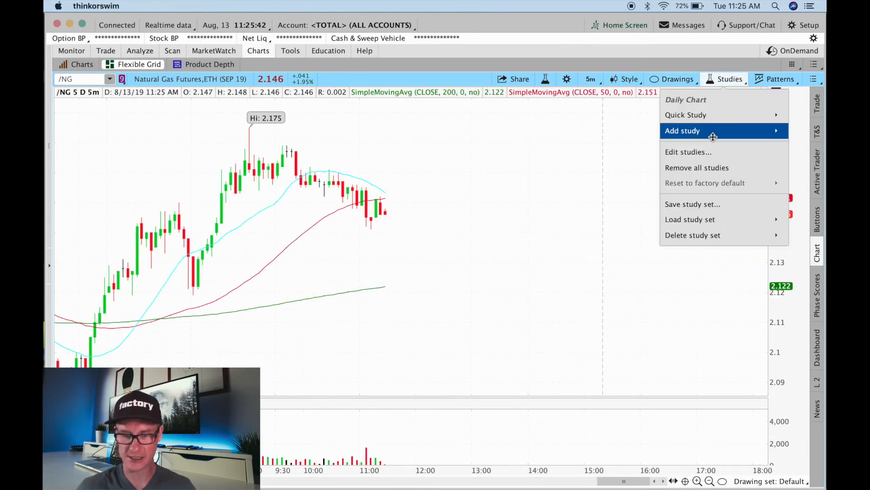
mouse_move(690, 219)
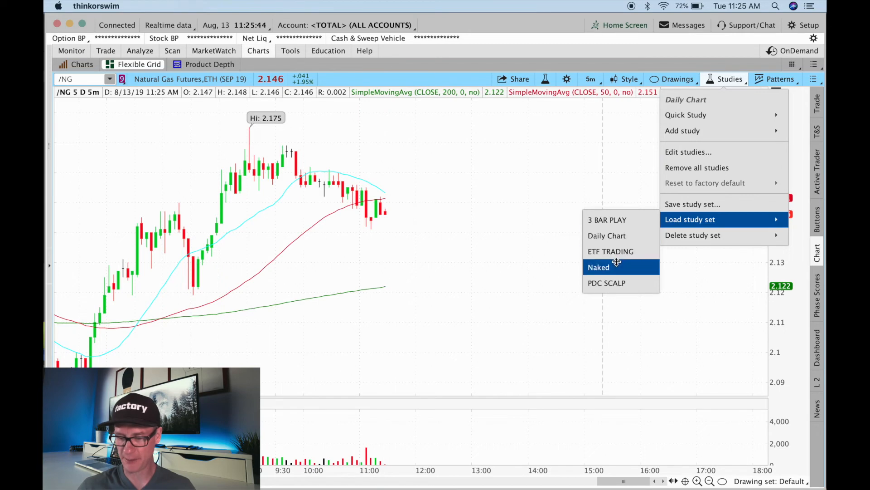
Step: Apply the saved VWAP study set, adding VWAP bands, moving averages and a lower oscillator
click(598, 266)
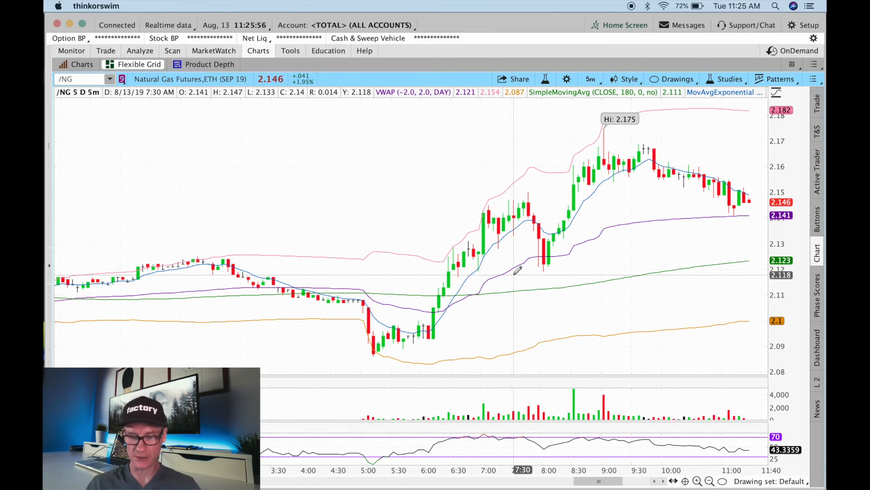
mouse_move(433, 337)
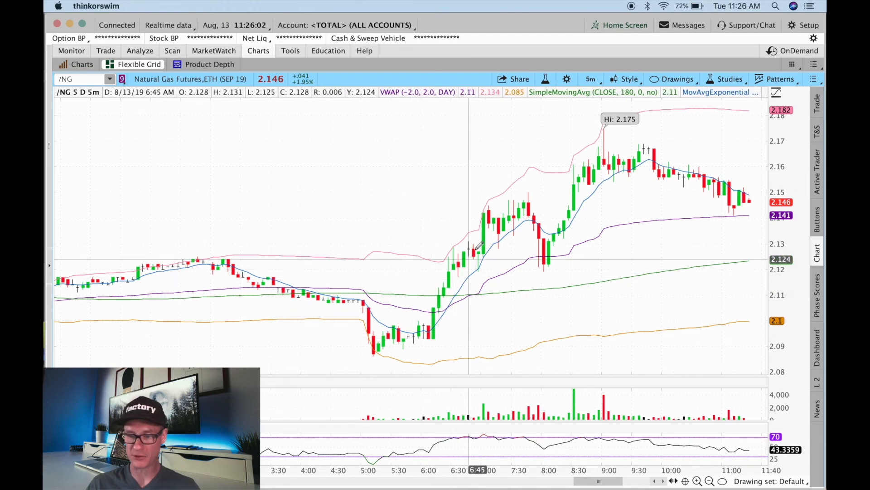
mouse_move(541, 256)
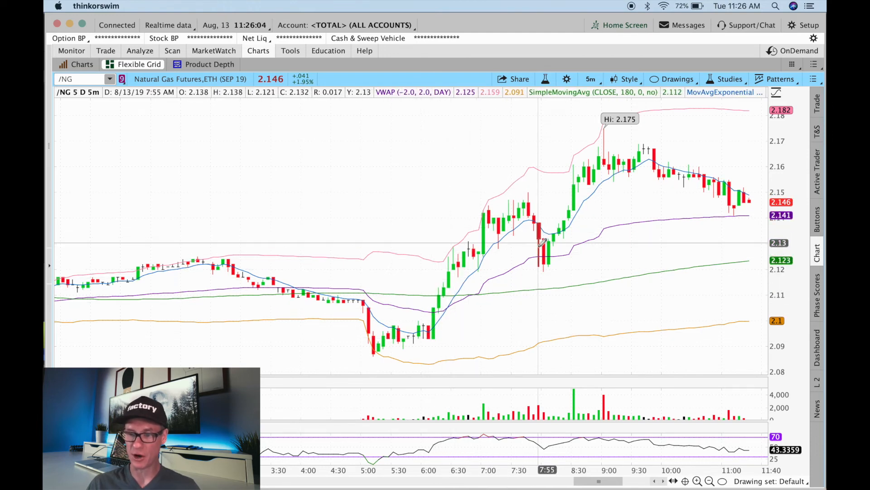
mouse_move(582, 184)
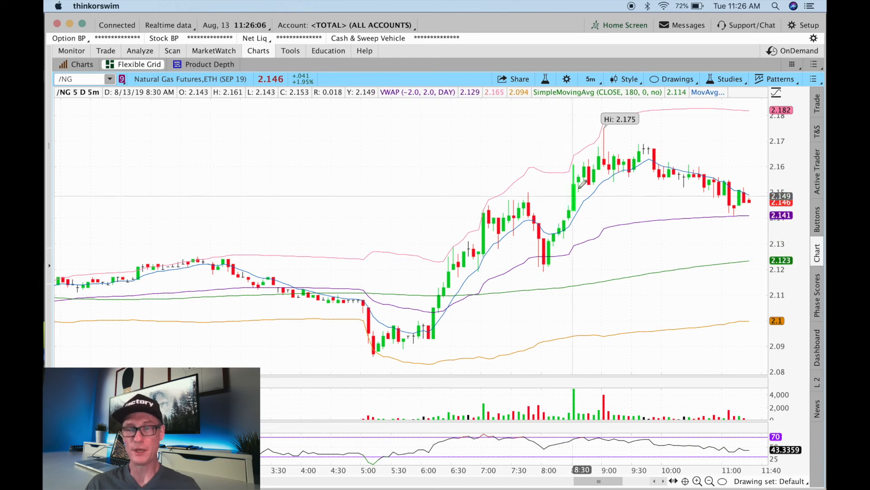